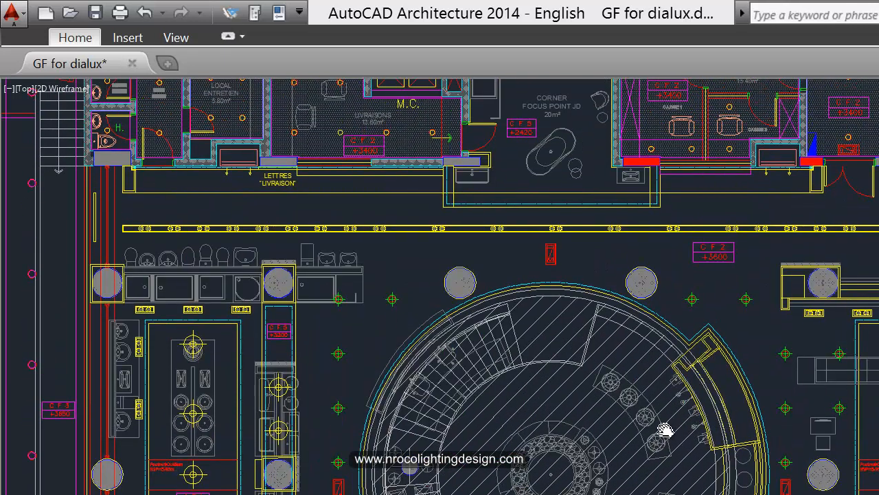
pyautogui.moveTo(774, 299)
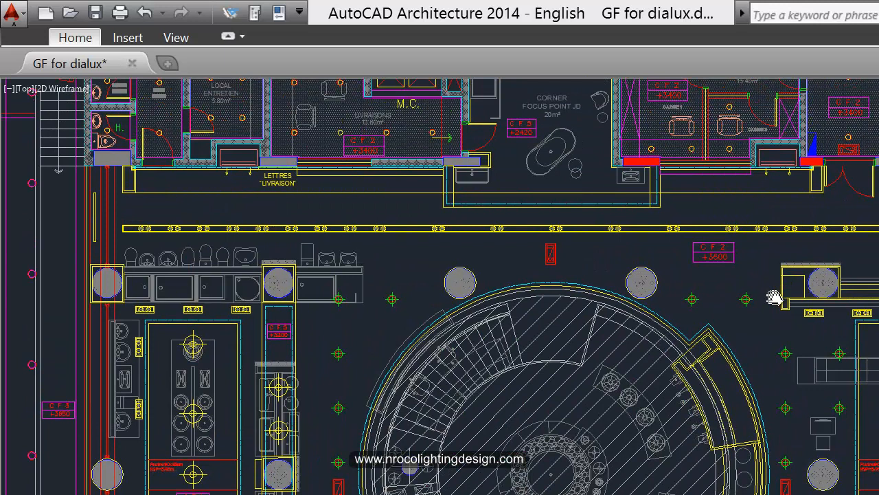
# Step: Pan from the round hatched feature to the CIRCULATION 22m² zone and CF 2 +3600 tag
pyautogui.scroll(-3)
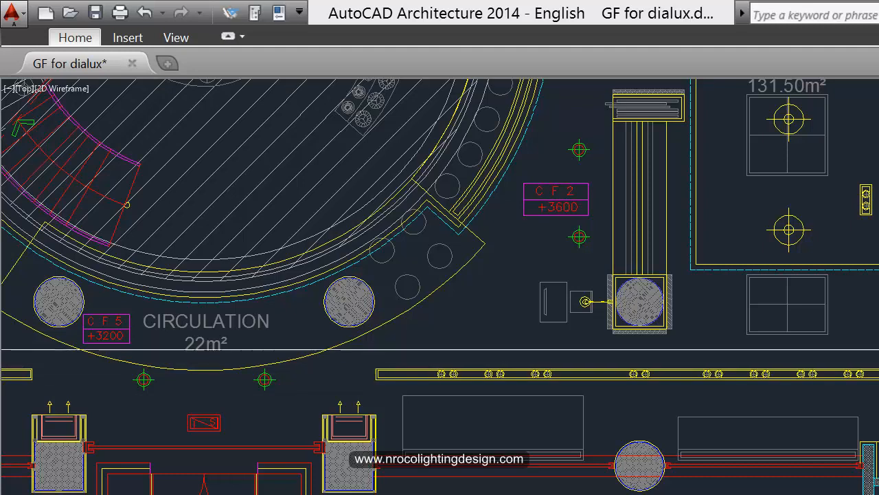
pyautogui.moveTo(829, 287)
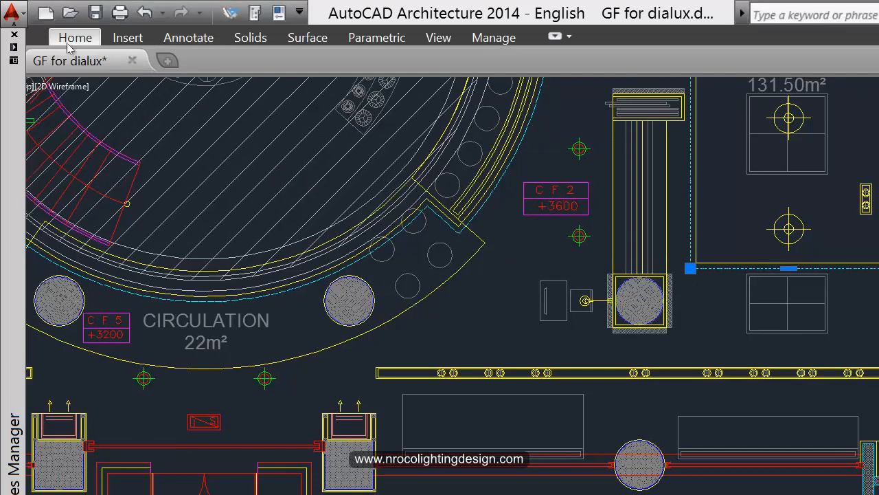
pyautogui.click(74, 37)
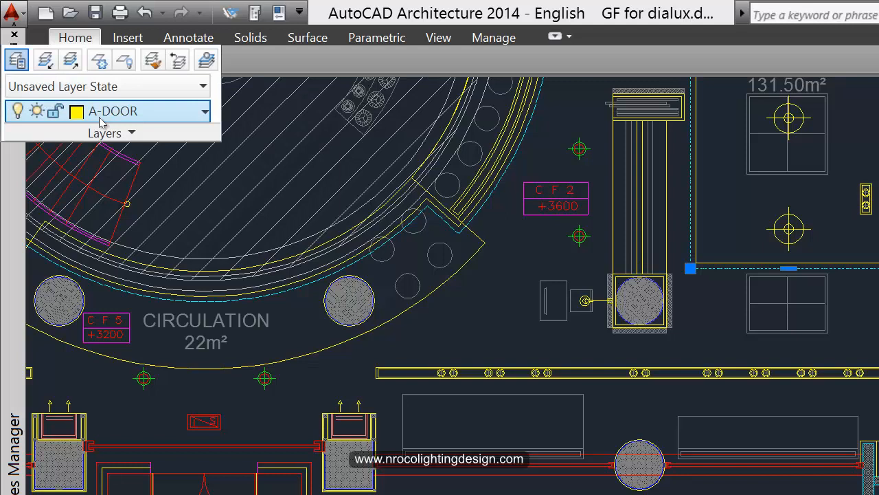
pyautogui.moveTo(110, 117)
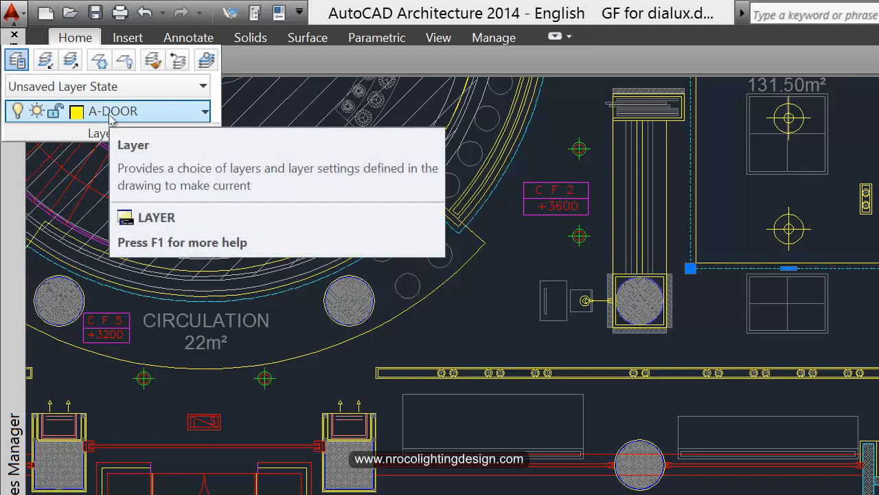
pyautogui.moveTo(114, 113)
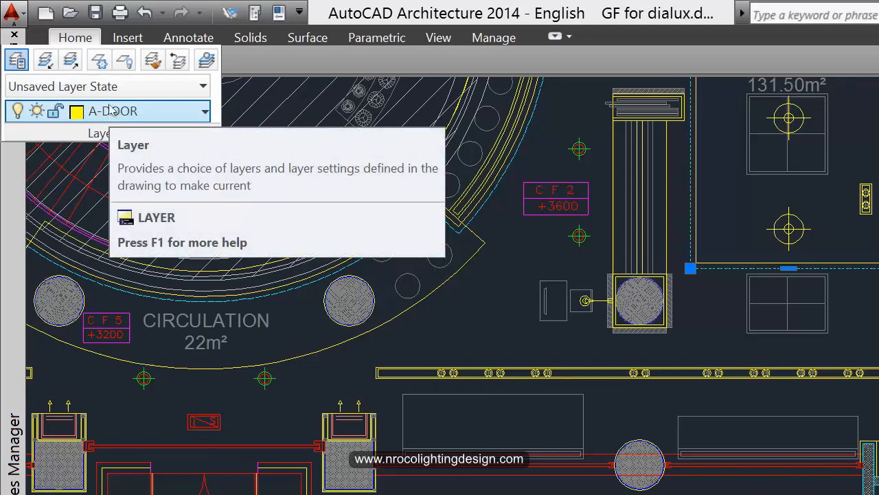
pyautogui.click(110, 111)
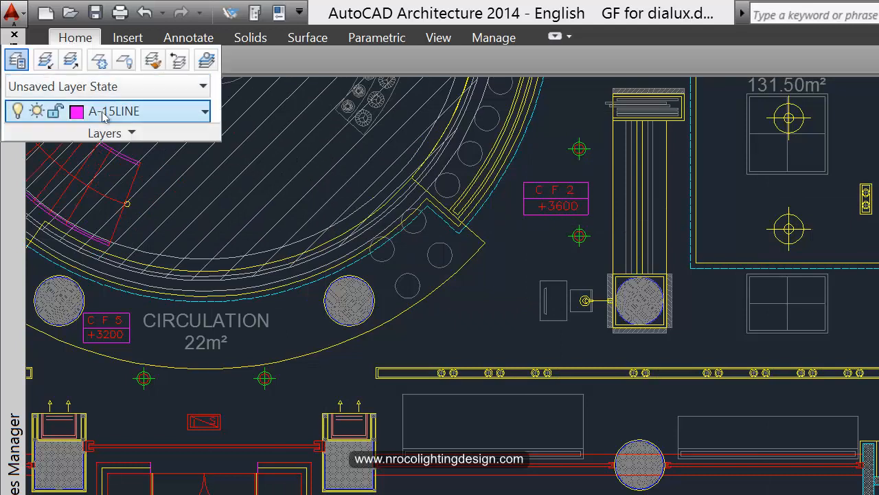
pyautogui.moveTo(103, 117)
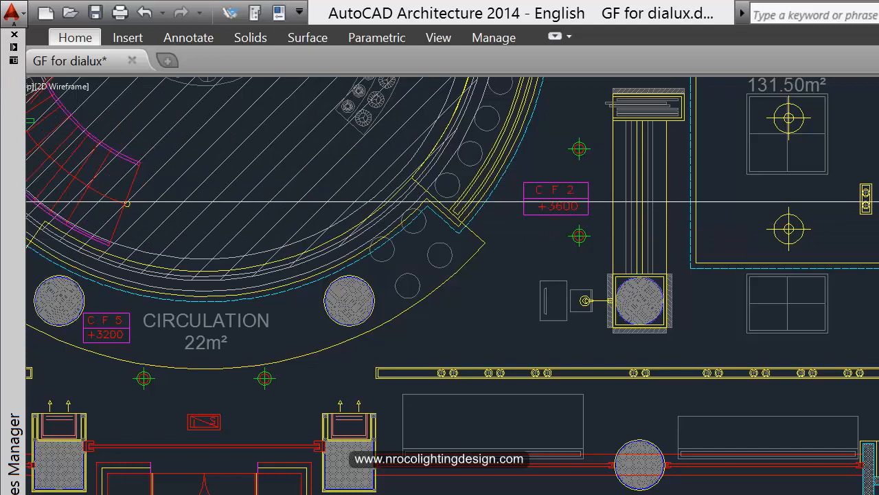
# Step: Centre the view on the CF 2 +3600 tag below the linear light row
pyautogui.click(75, 37)
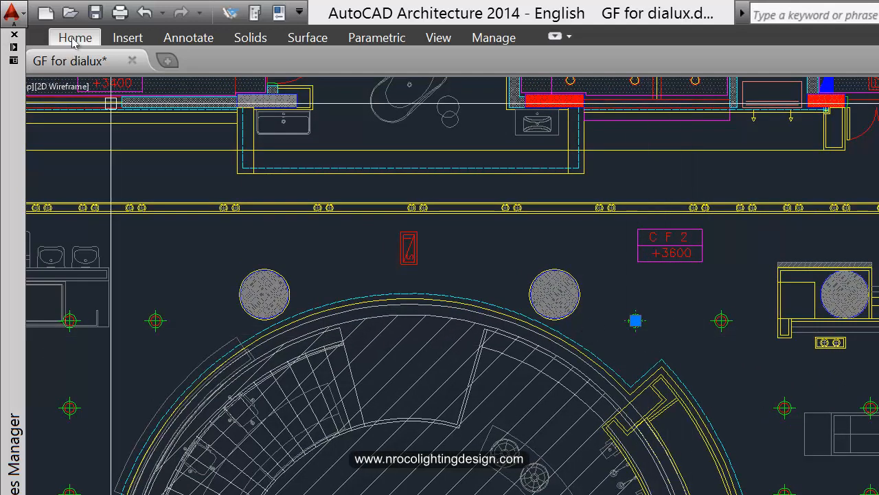
pyautogui.moveTo(123, 111)
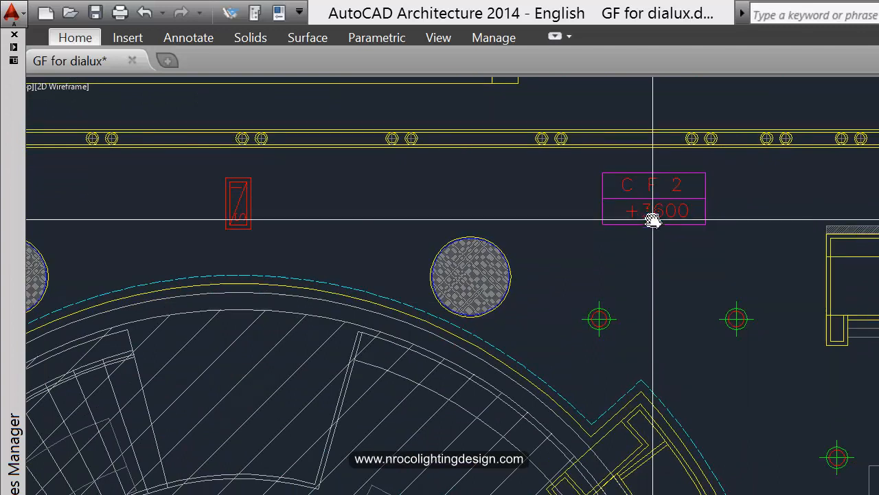
# Step: Move the view to the Espace Jacob Delafon bath fixtures and CF 1 +4400 tag
pyautogui.click(653, 211)
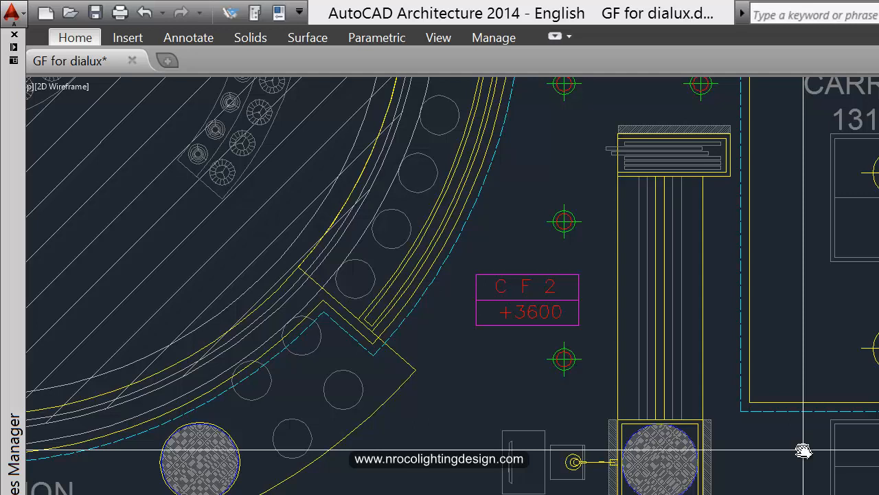
pyautogui.moveTo(783, 457)
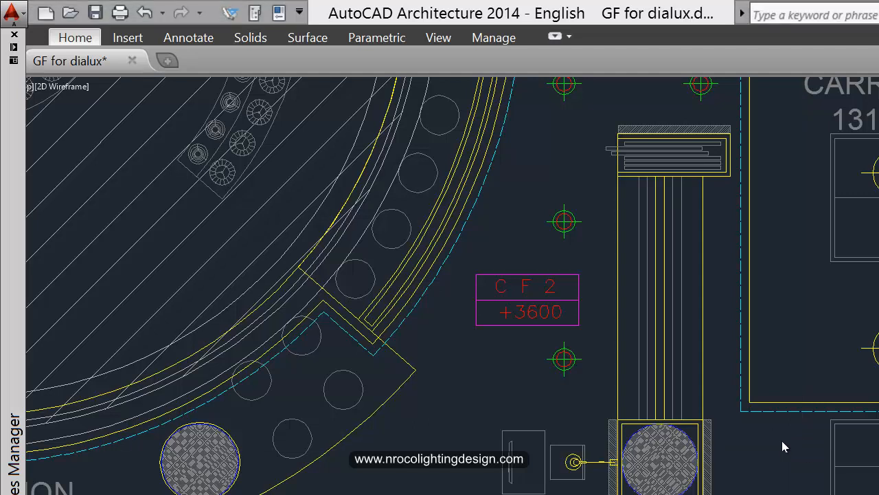
pyautogui.moveTo(811, 453)
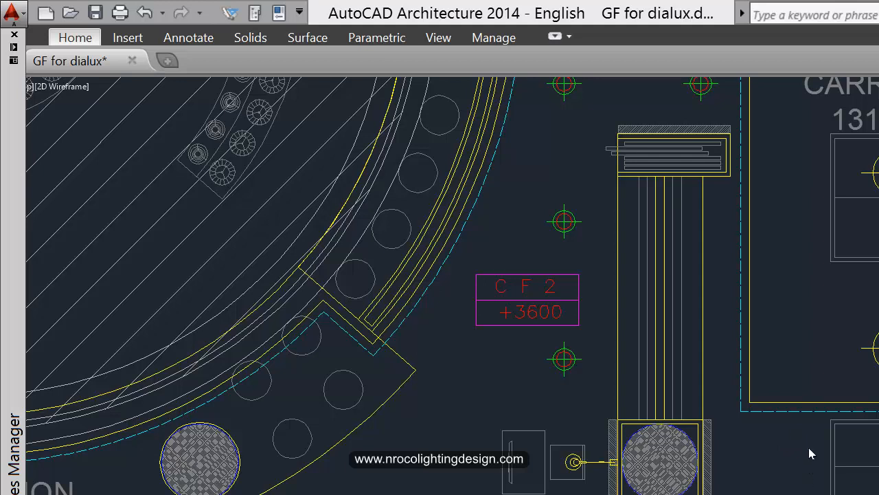
pyautogui.moveTo(796, 418)
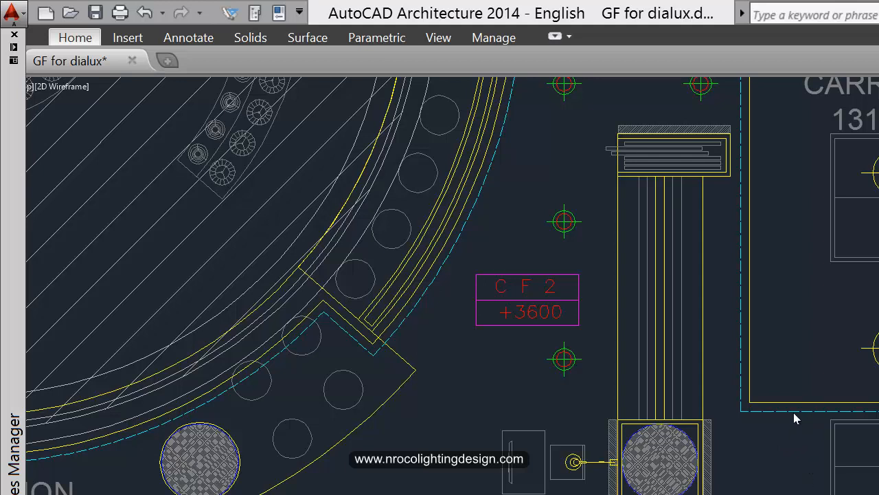
pyautogui.moveTo(807, 415)
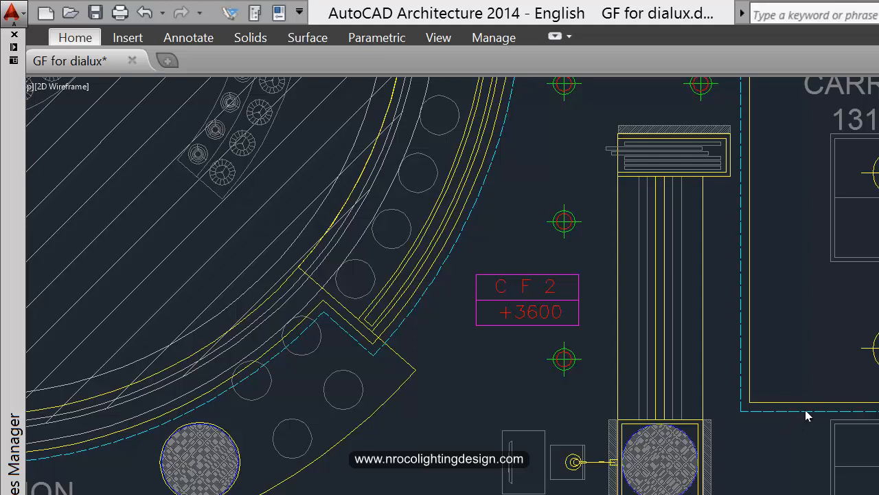
pyautogui.moveTo(804, 421)
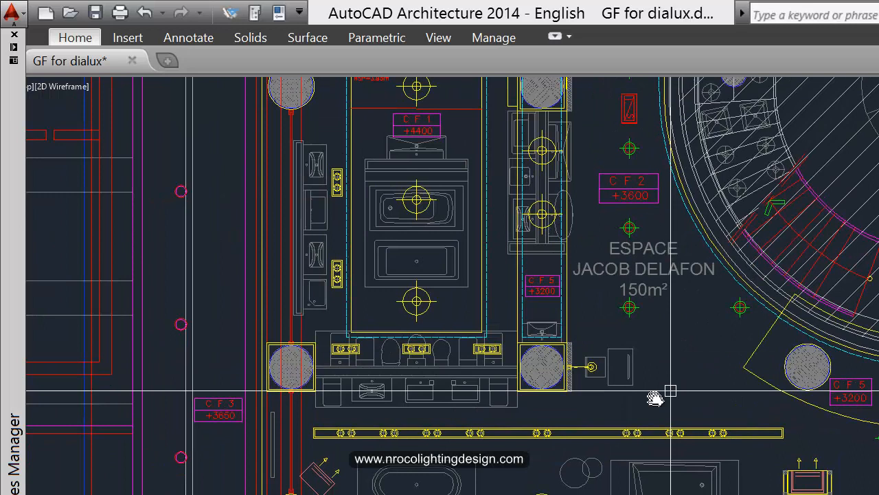
pyautogui.moveTo(557, 419)
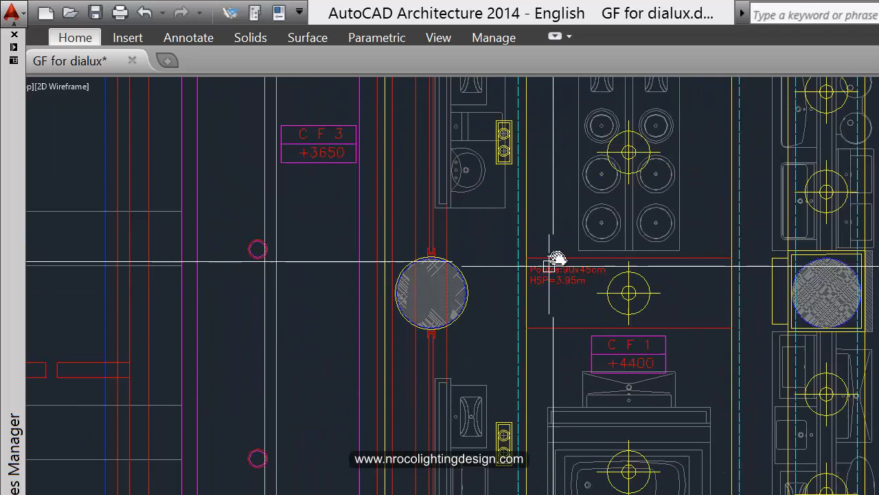
# Step: Pan past the CF 3 column to the toilet rooms above the wall-fixture strip
pyautogui.moveTo(550, 260); pyautogui.dragTo(676, 103)
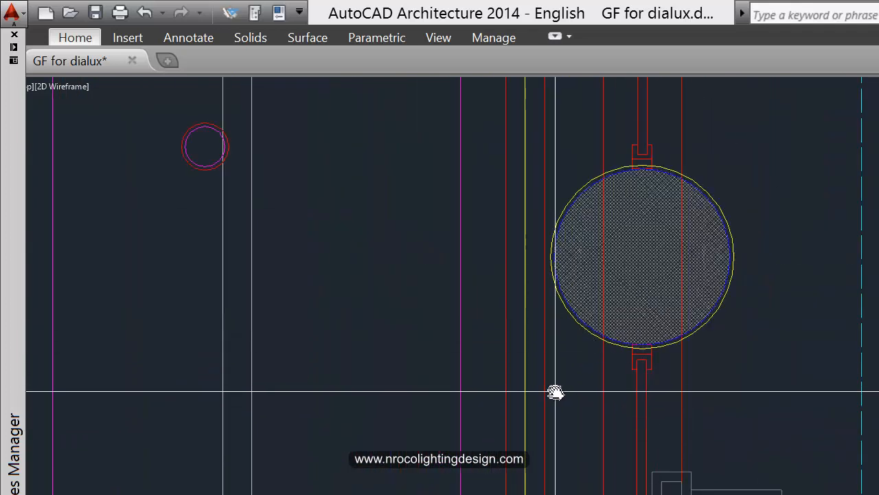
pyautogui.scroll(-3)
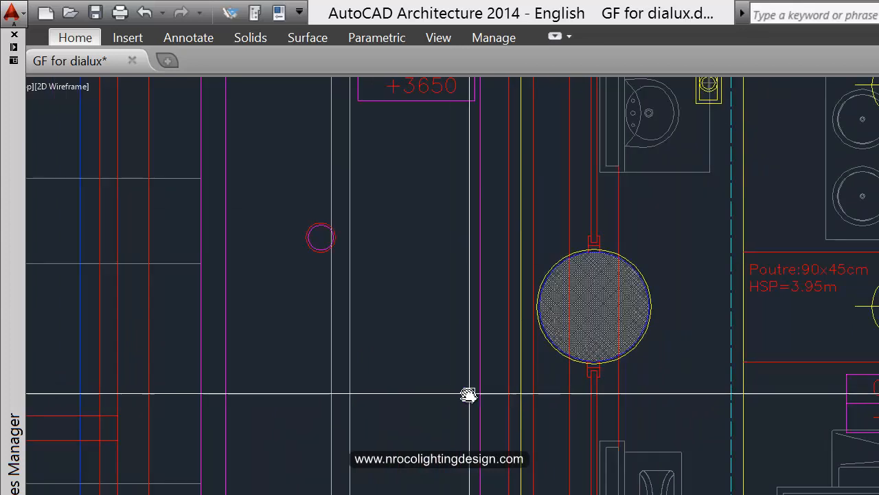
pyautogui.scroll(-3)
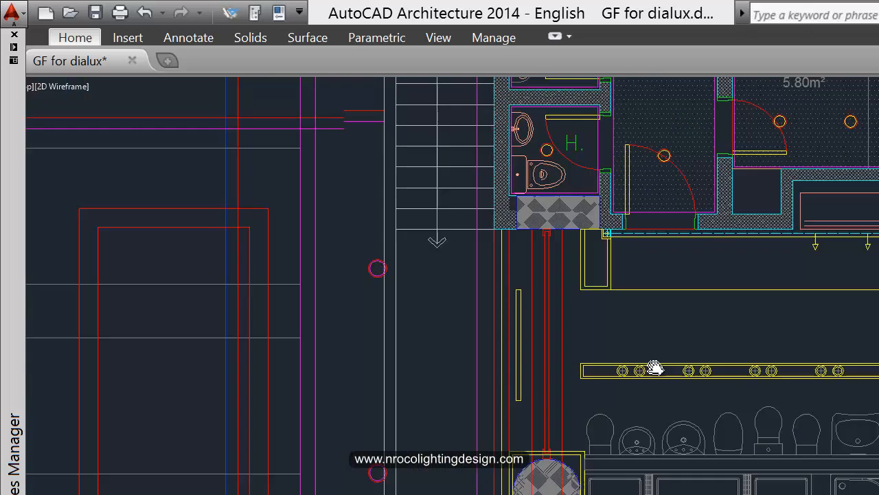
# Step: Pan to show the service rooms from the toilets to Livraisons with their downlights
pyautogui.moveTo(652, 367); pyautogui.dragTo(562, 380)
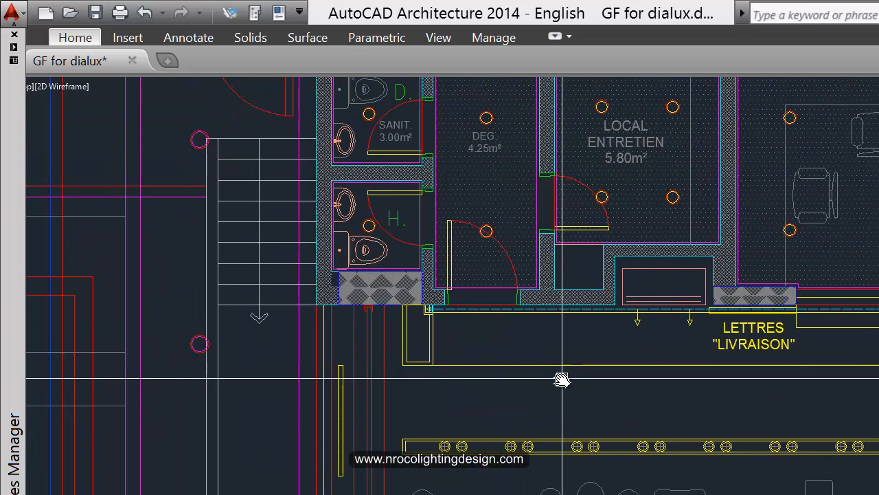
pyautogui.moveTo(546, 397)
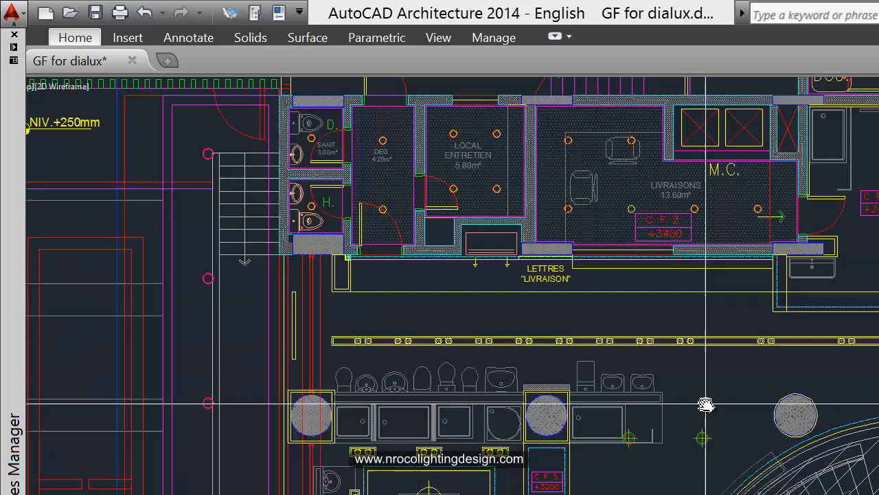
# Step: Zoom toward the Circulation 22m² area beside the round hatched space and CF 2 tag
pyautogui.scroll(-3)
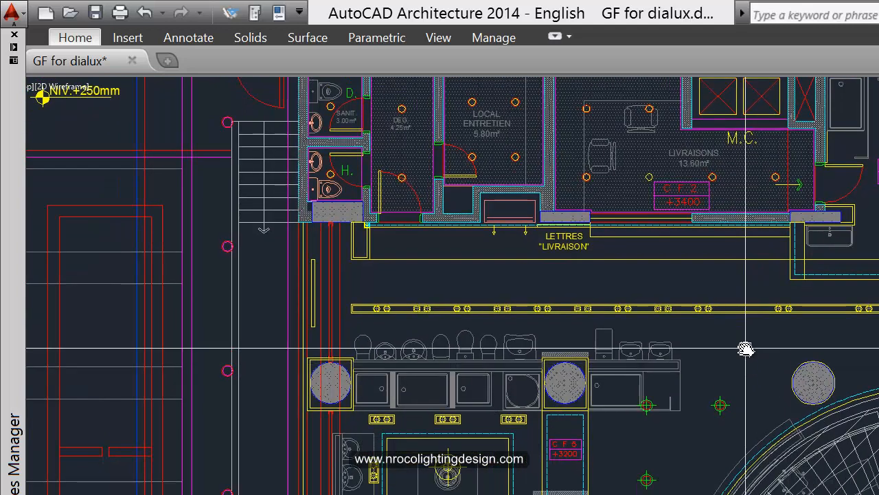
pyautogui.moveTo(744, 357)
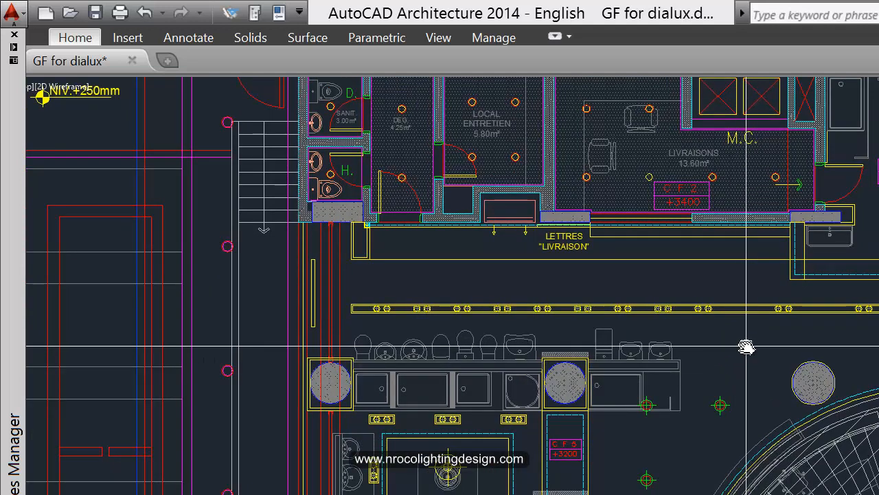
pyautogui.moveTo(817, 328)
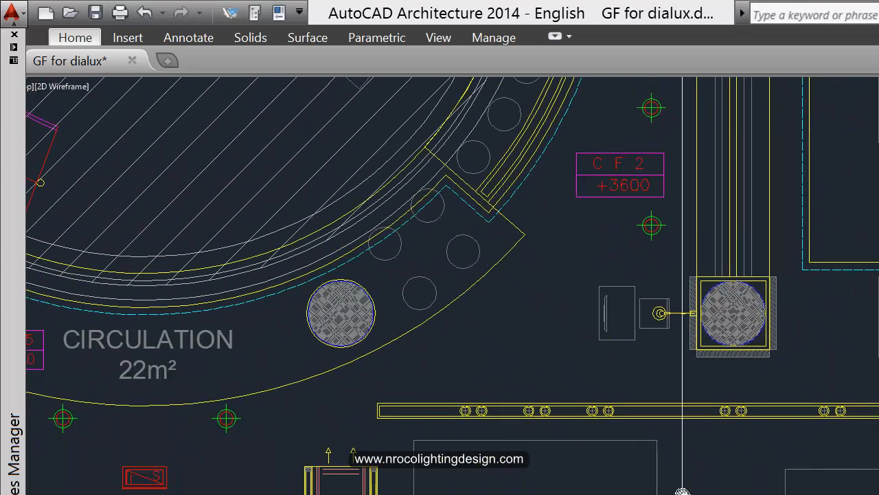
# Step: Zoom out to the central rotunda between Espace Jacob Delafon and Espace Carrelage
pyautogui.scroll(-3)
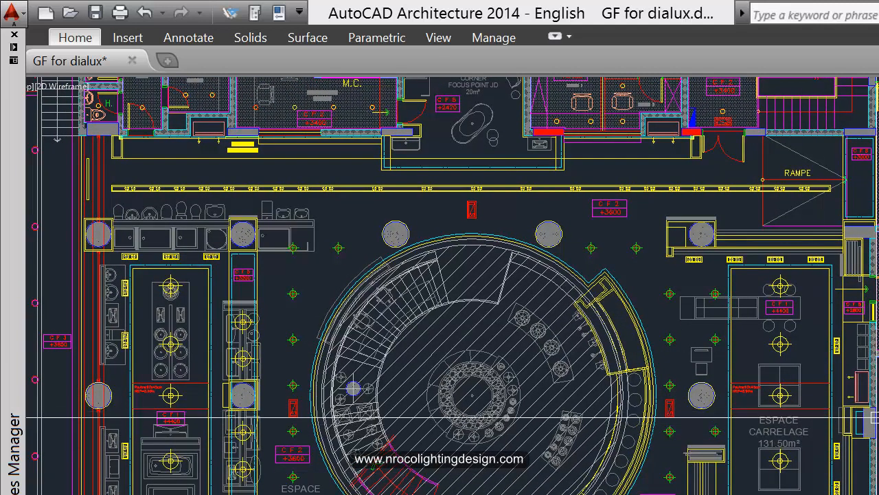
pyautogui.scroll(-3)
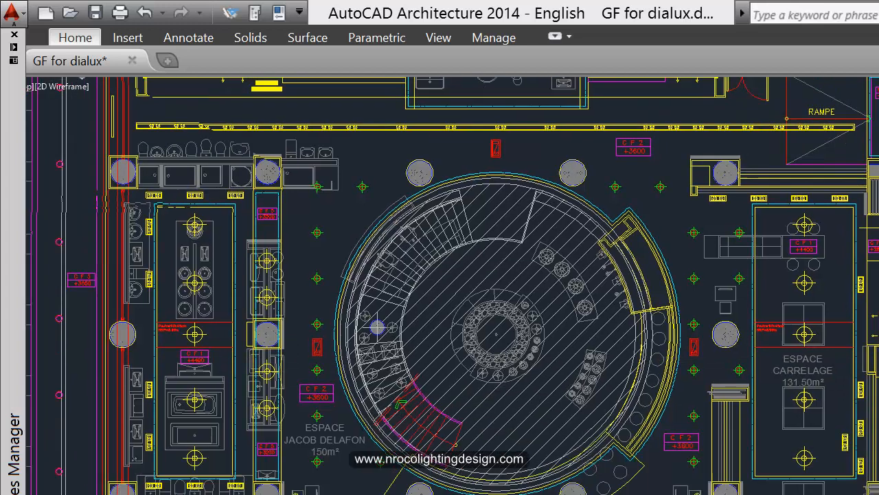